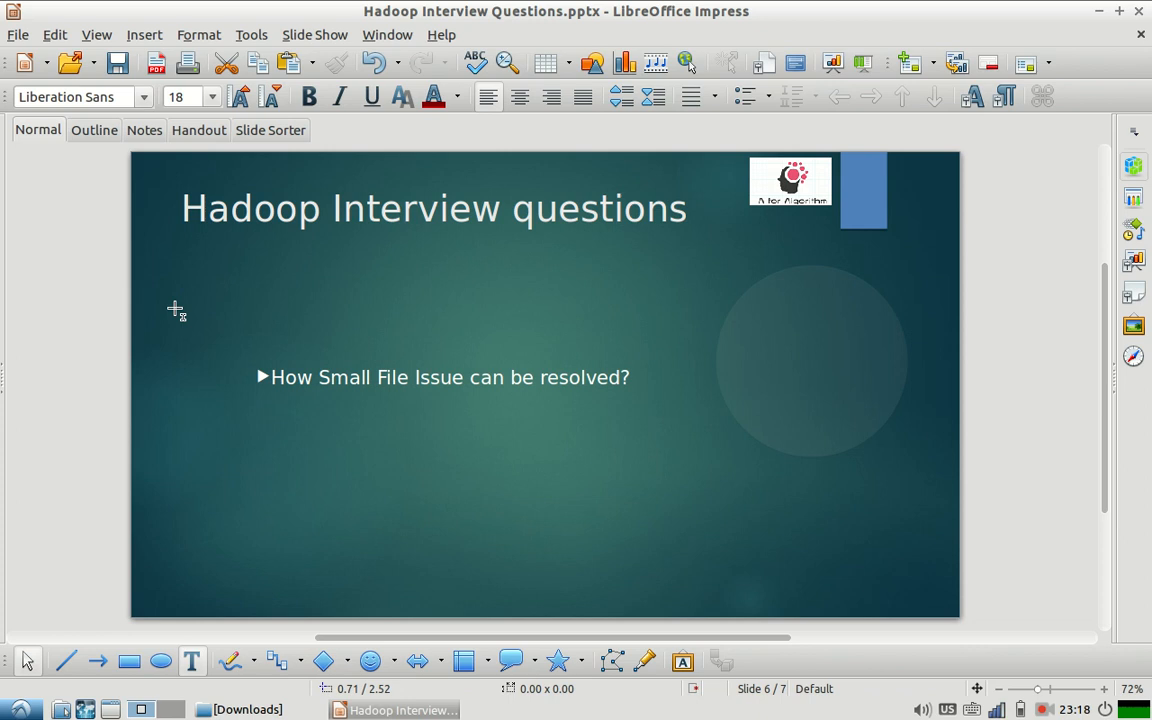
{"action": "mouse_move", "coordinate": [1088, 708]}
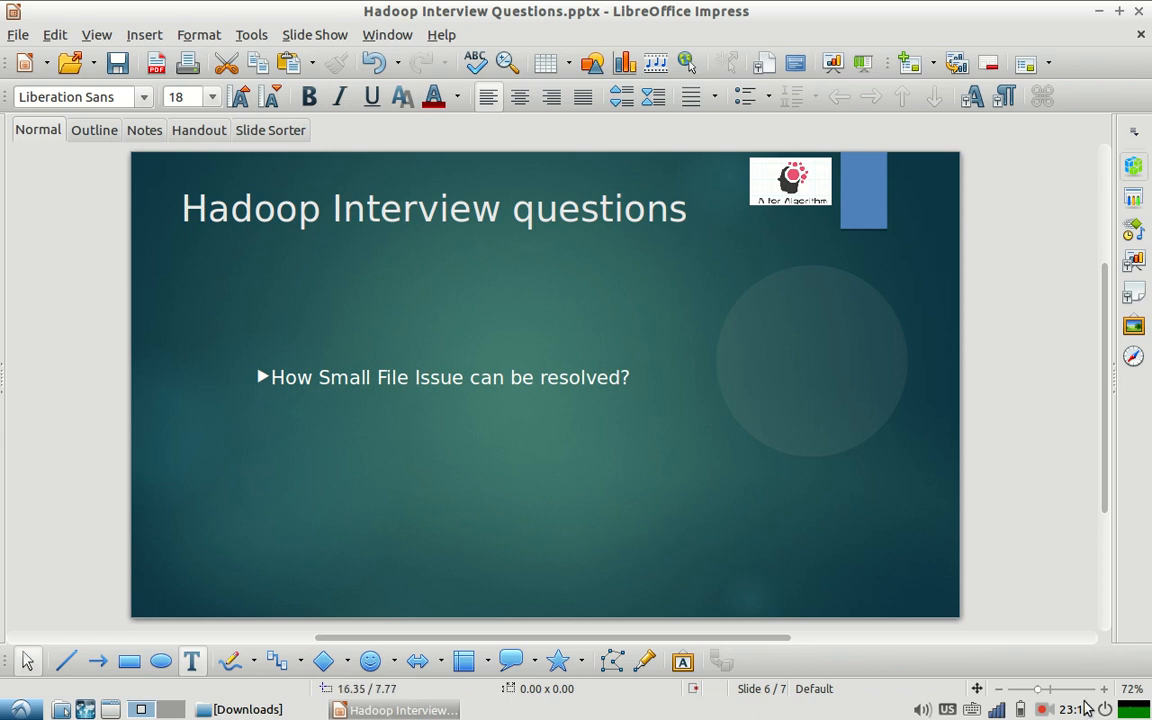